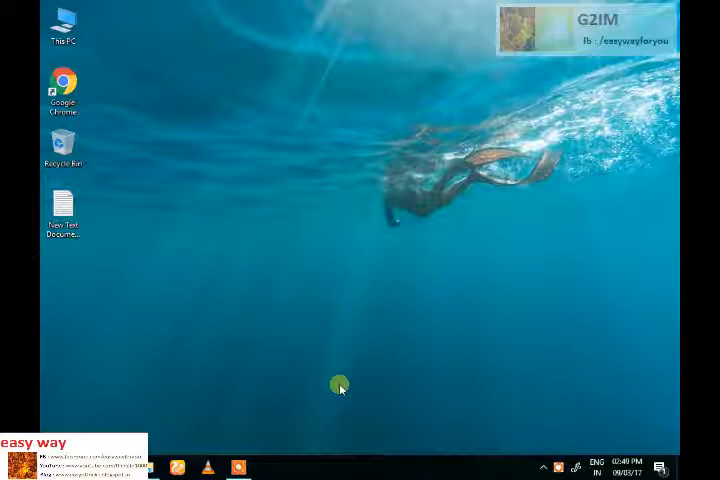
- Open Computer Management from This PC and show Device Manager's network adapters
{"action": "left_click", "coordinate": [541, 467]}
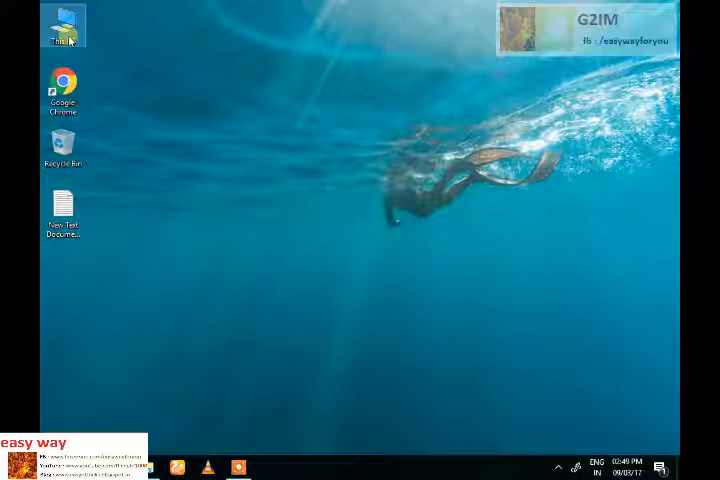
{"action": "right_click", "coordinate": [63, 26]}
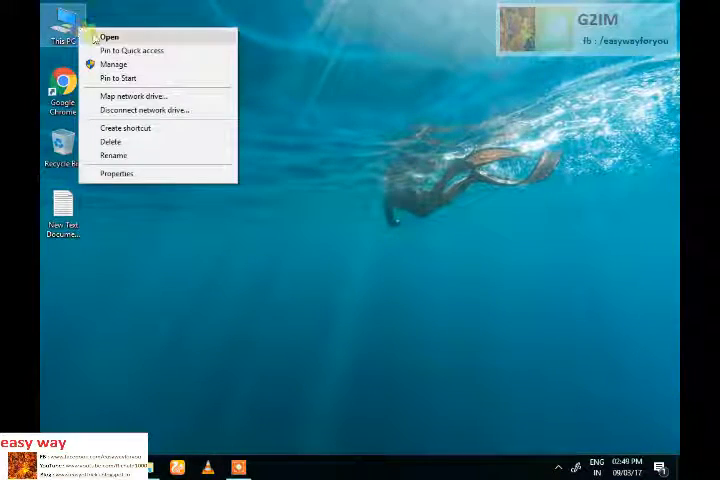
{"action": "left_click", "coordinate": [400, 300]}
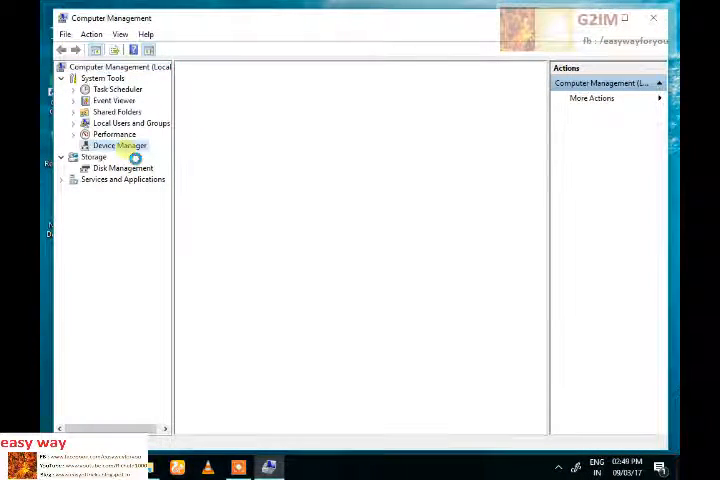
{"action": "left_click", "coordinate": [118, 145]}
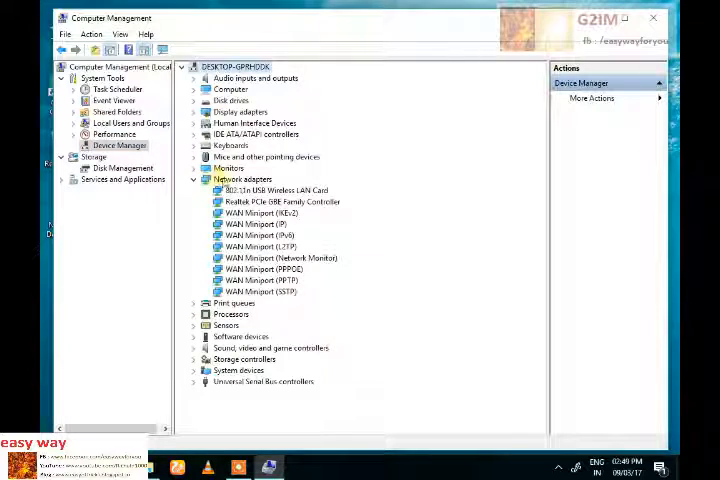
- Show the Wi-Fi network list with iBall-Baton set to connect automatically
{"action": "left_click", "coordinate": [276, 190]}
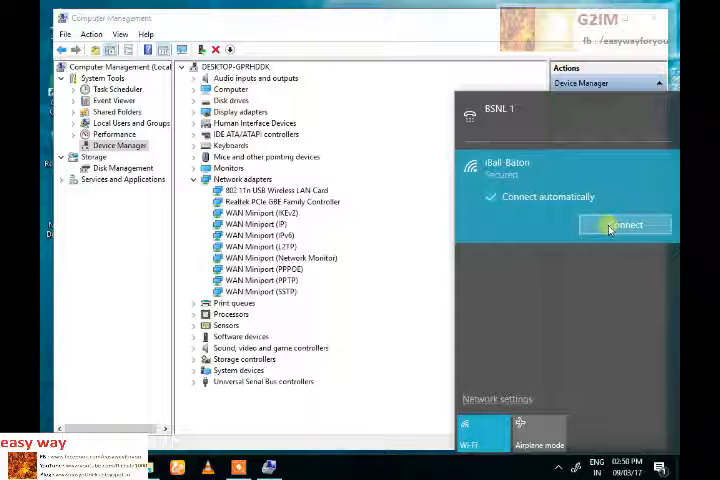
- Connect to iBall-Baton and submit a router PIN, which is rejected as incorrect
{"action": "left_click", "coordinate": [624, 224]}
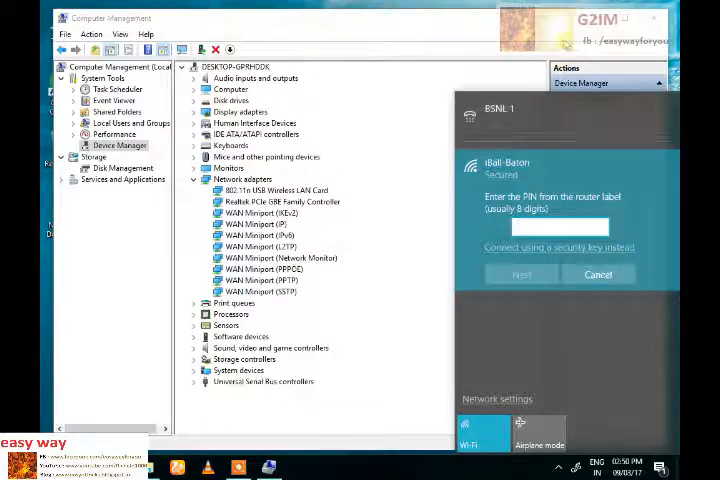
{"action": "left_click", "coordinate": [659, 18]}
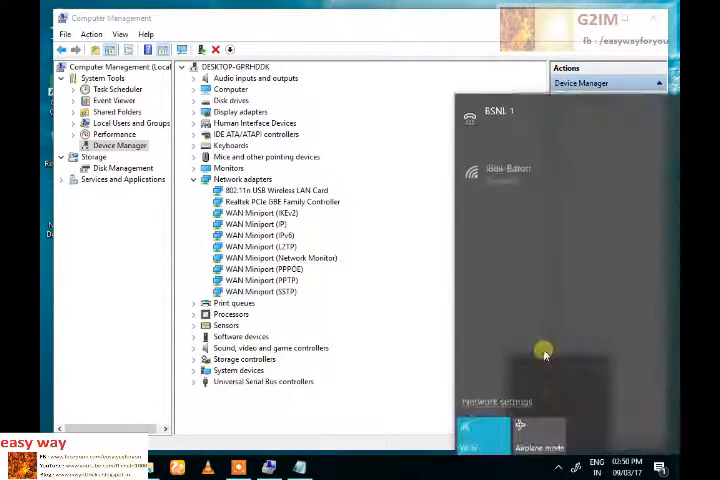
{"action": "left_click", "coordinate": [510, 170]}
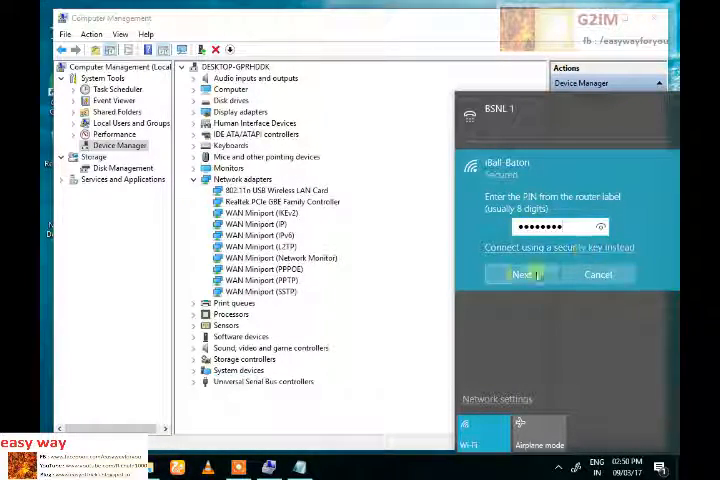
{"action": "left_click", "coordinate": [521, 274]}
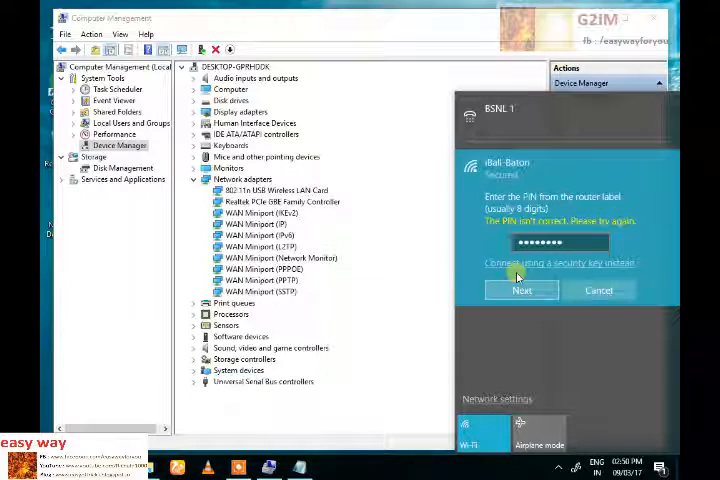